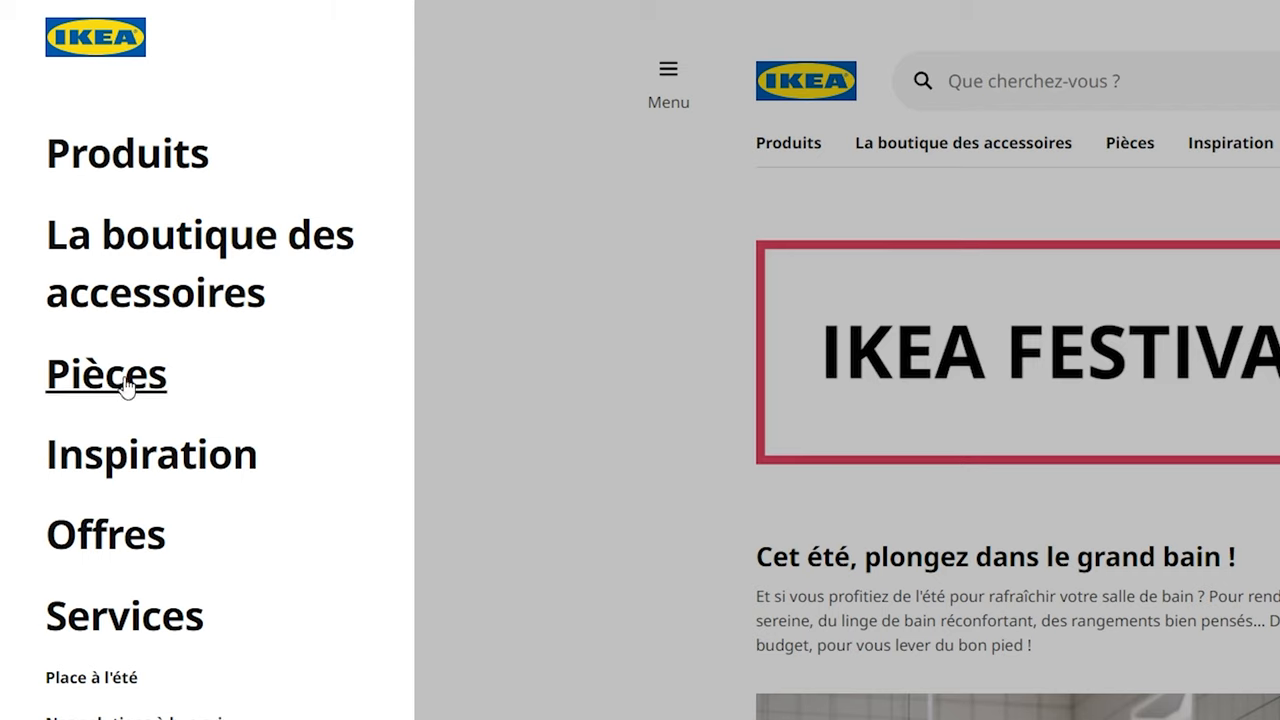
- Browse Rooms > Kitchen > Kitchen worktops and open the SÄLJAN oak-pattern worktop page
{"action": "left_click", "coordinate": [106, 374]}
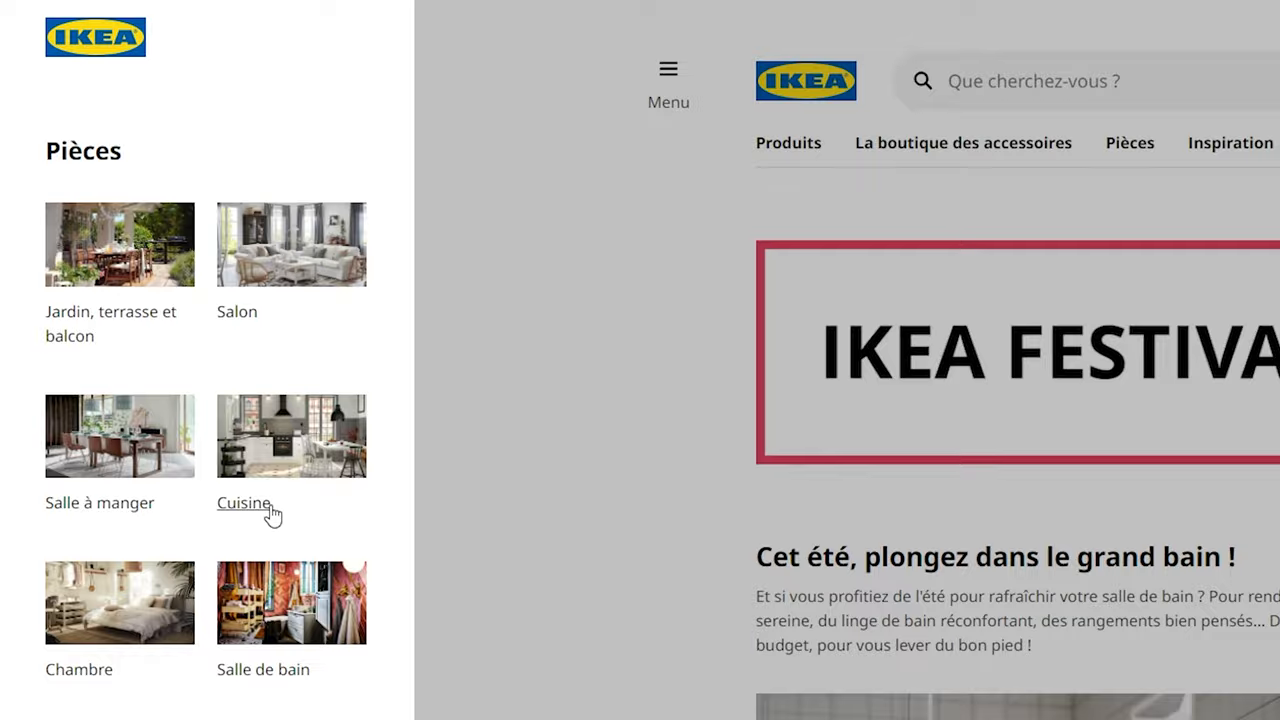
{"action": "left_click", "coordinate": [243, 503]}
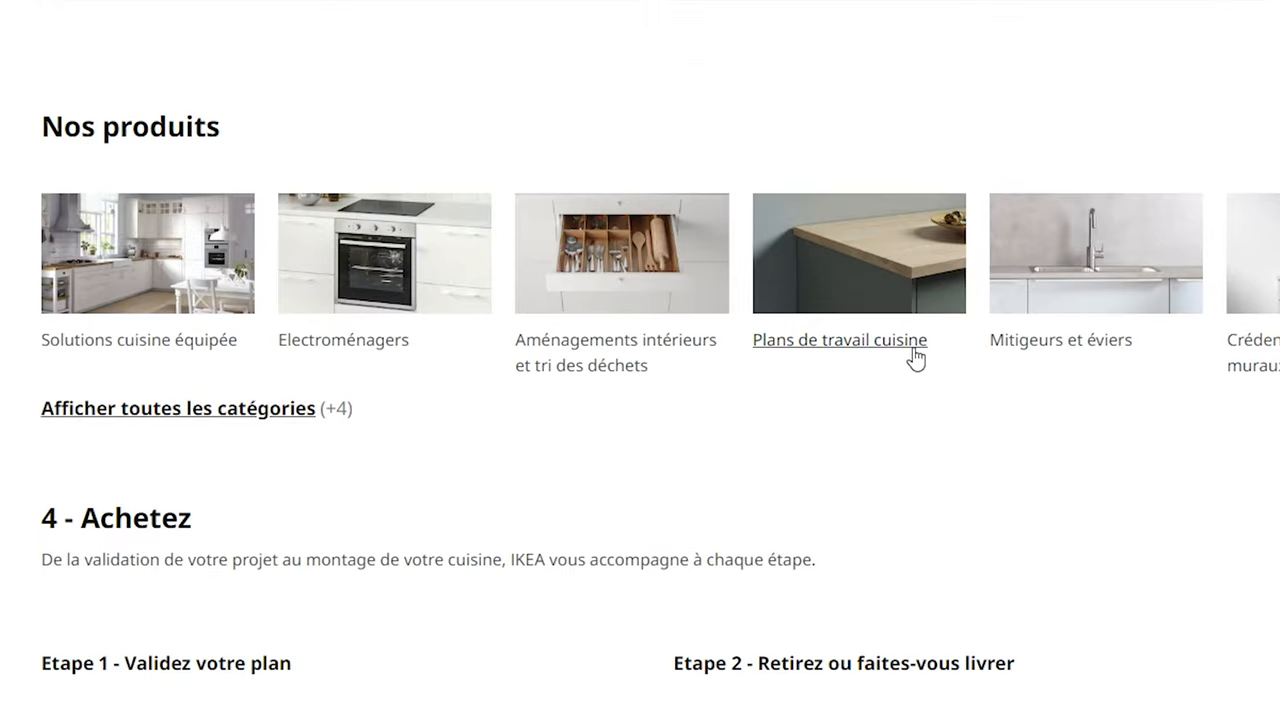
{"action": "left_click", "coordinate": [840, 340]}
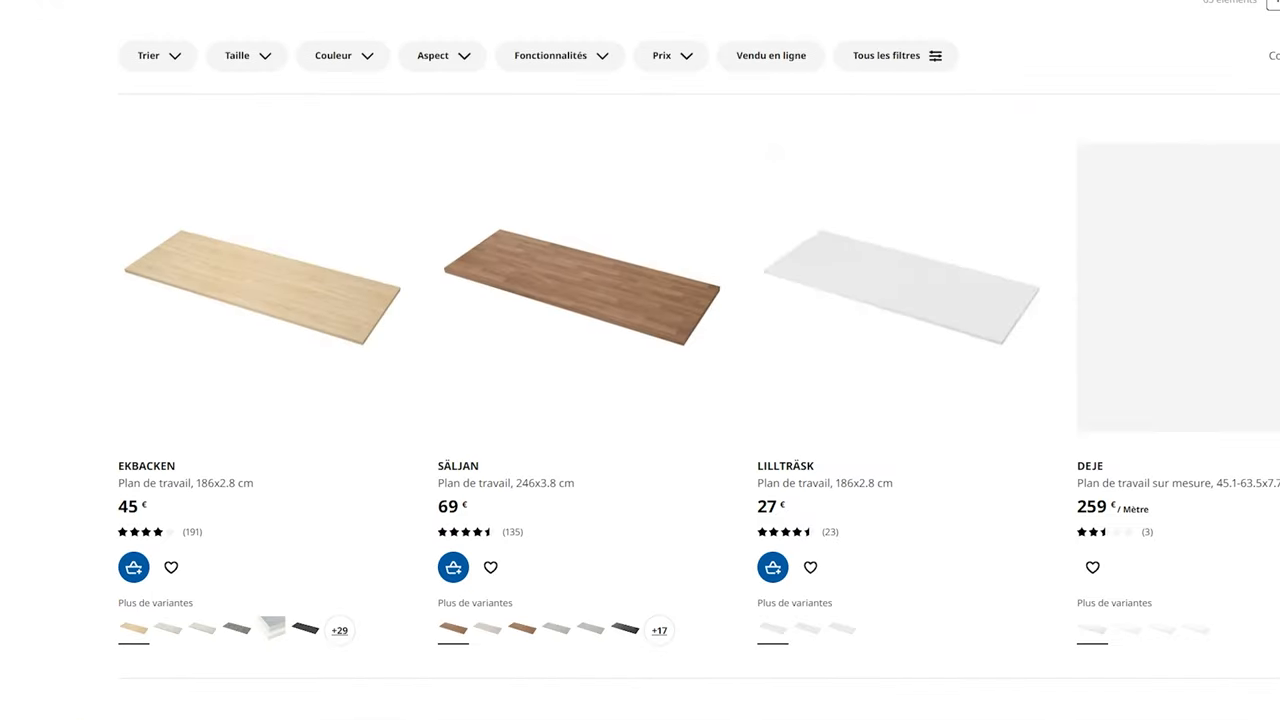
{"action": "left_click", "coordinate": [582, 289]}
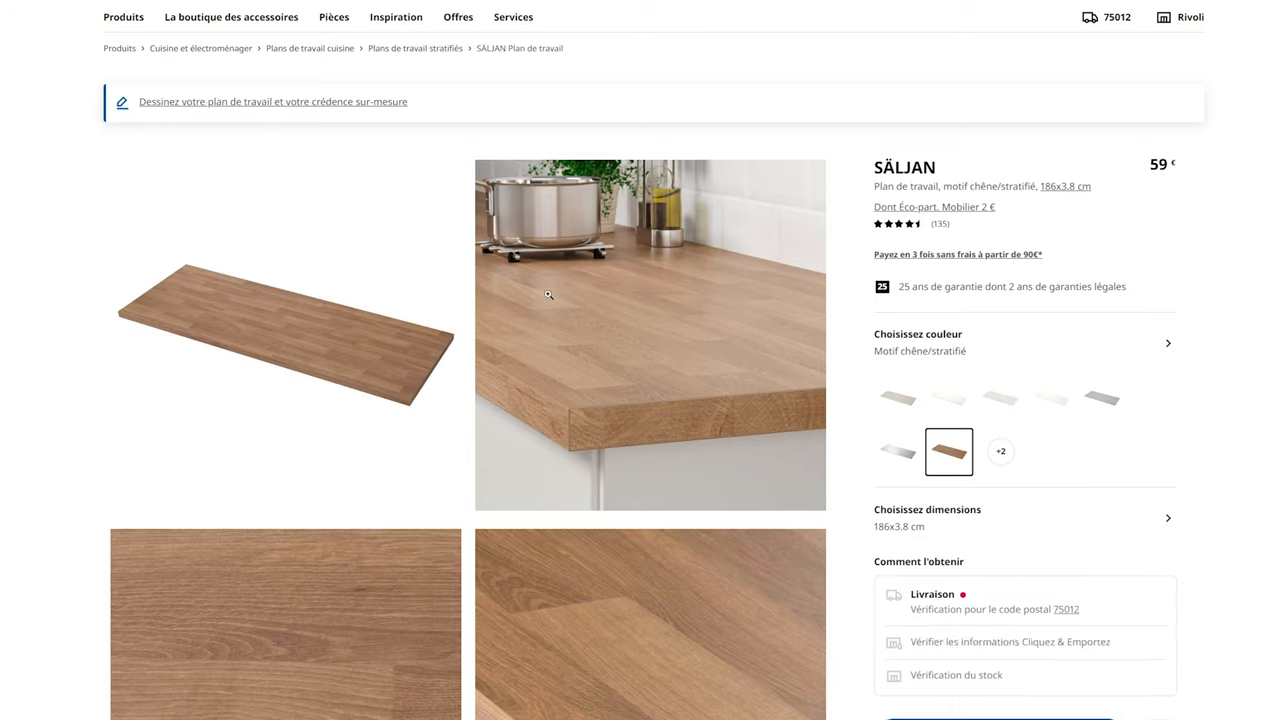
{"action": "scroll", "scroll_direction": "down", "scroll_amount": 3}
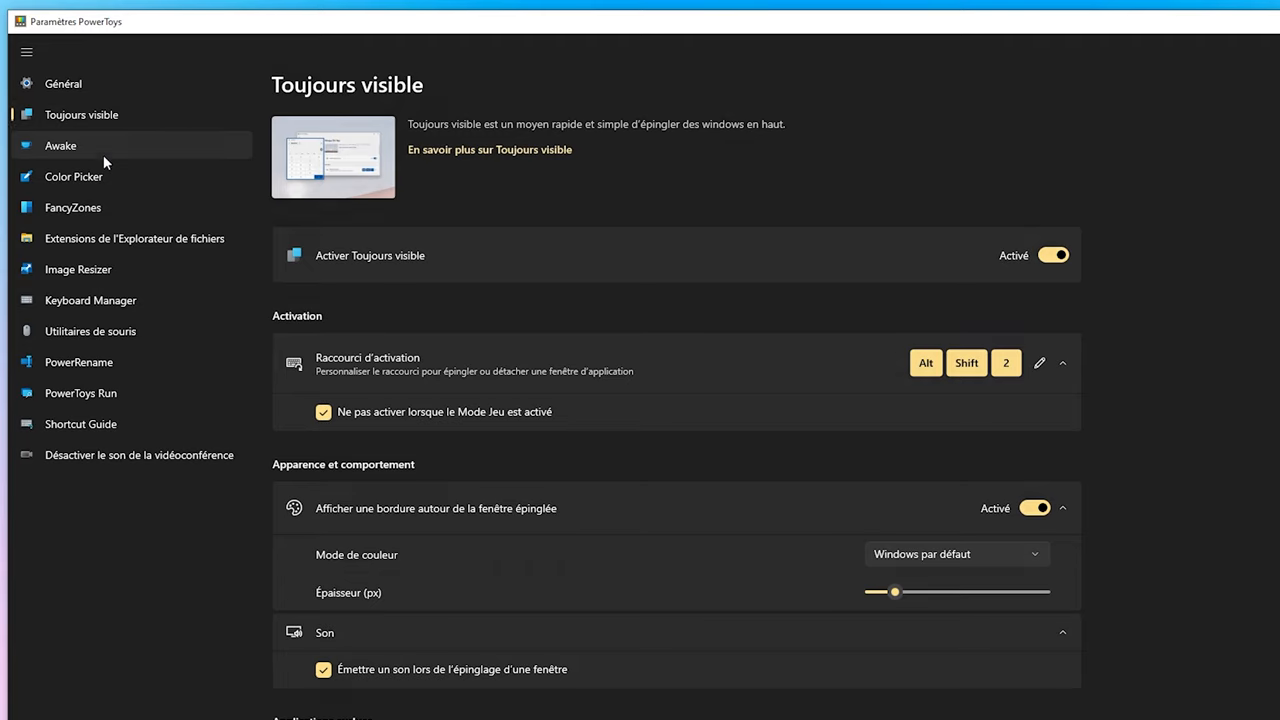
{"action": "left_click", "coordinate": [73, 176]}
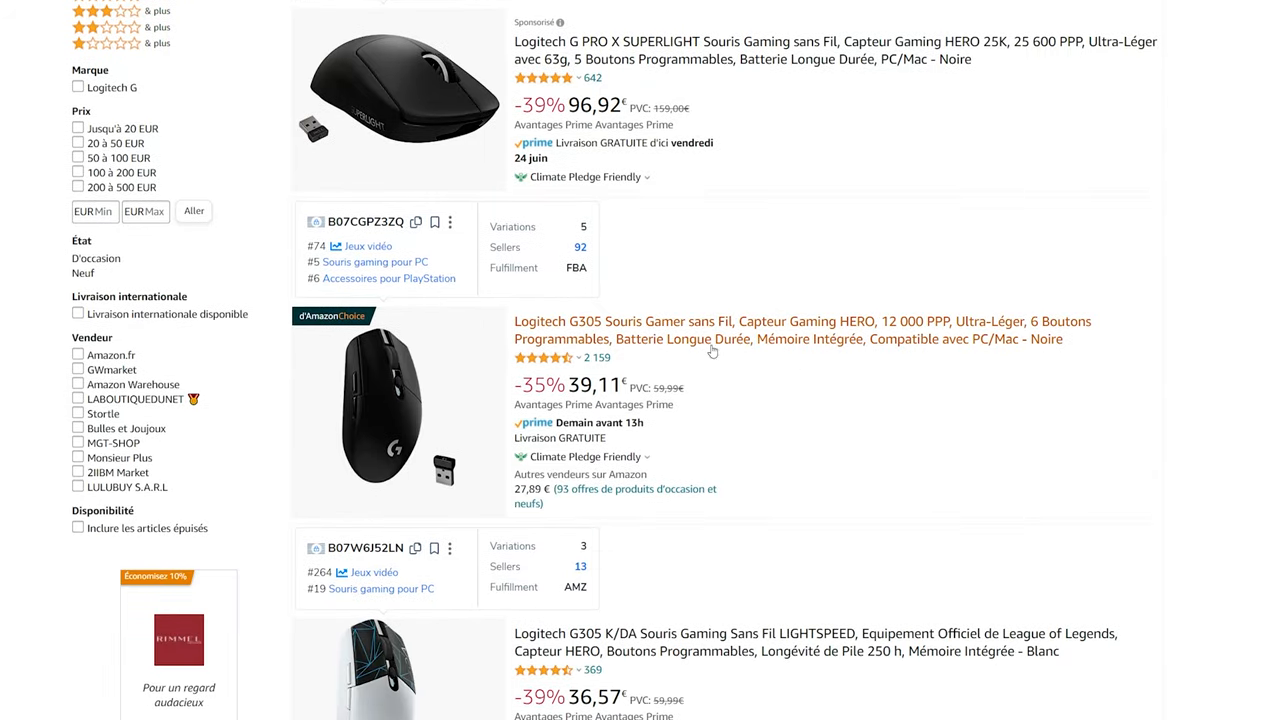
- Open the 'Logitech G305 Souris Gamer sans Fil' listing from the Amazon search results
{"action": "left_click", "coordinate": [703, 330]}
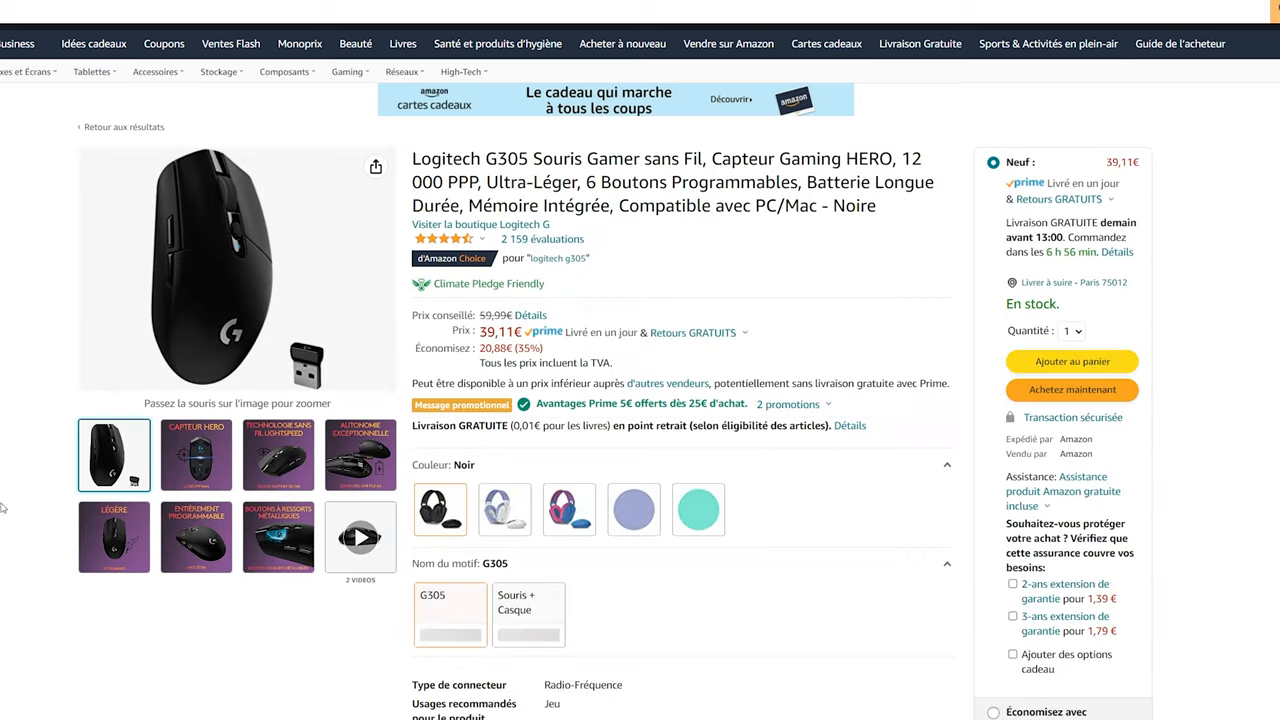